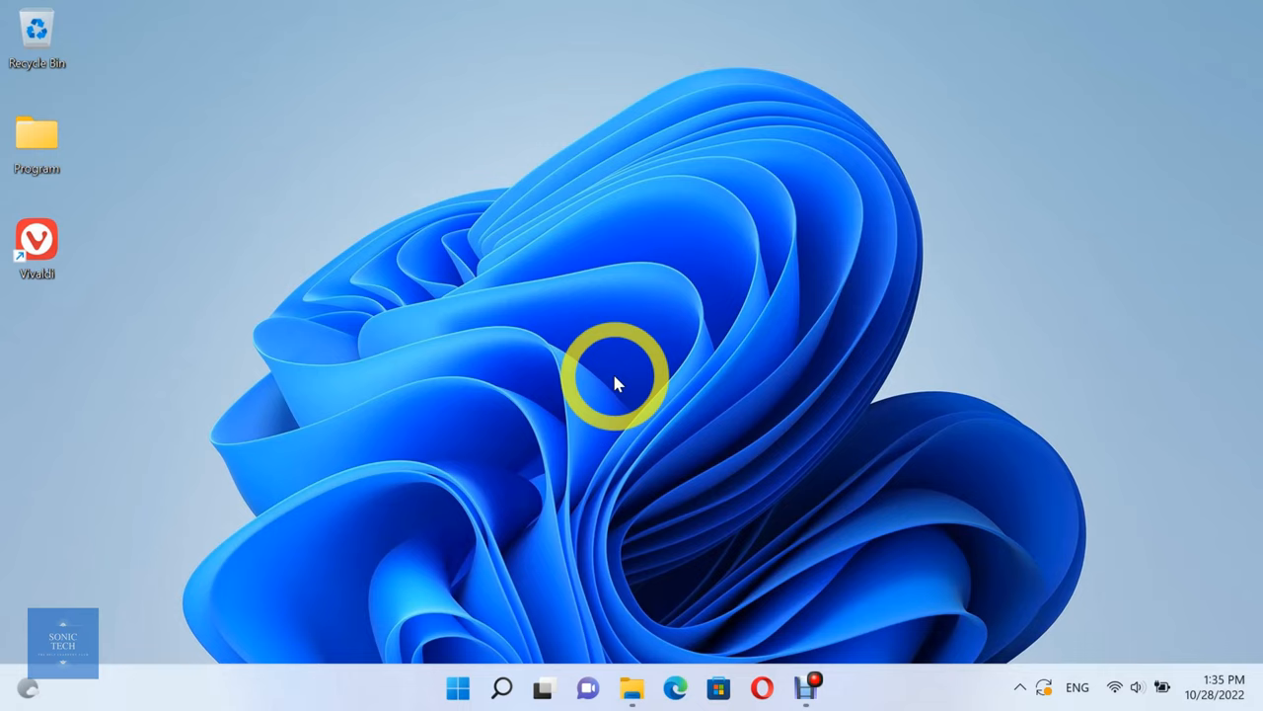
Launch the Vivaldi browser from its desktop shortcut
{"action": "double_click", "coordinate": [36, 238]}
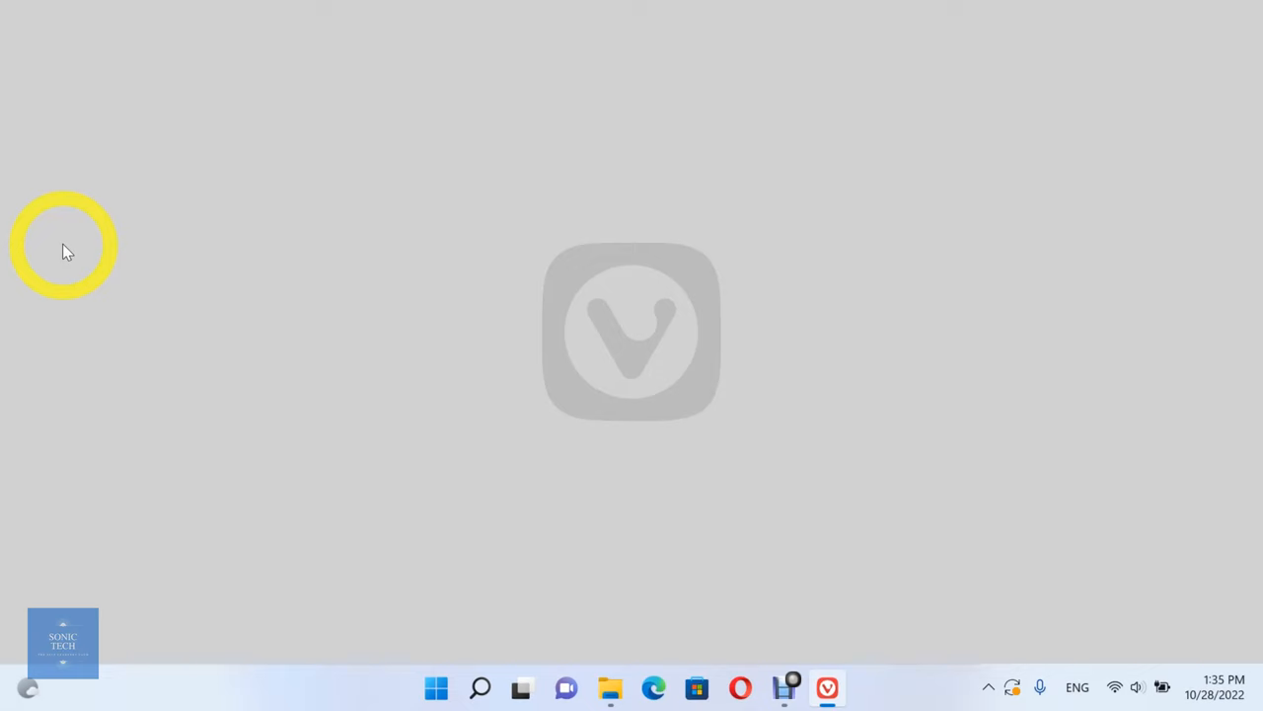
Bring up Vivaldi's Settings window on the General section from the side panel gear
{"action": "left_click", "coordinate": [827, 688]}
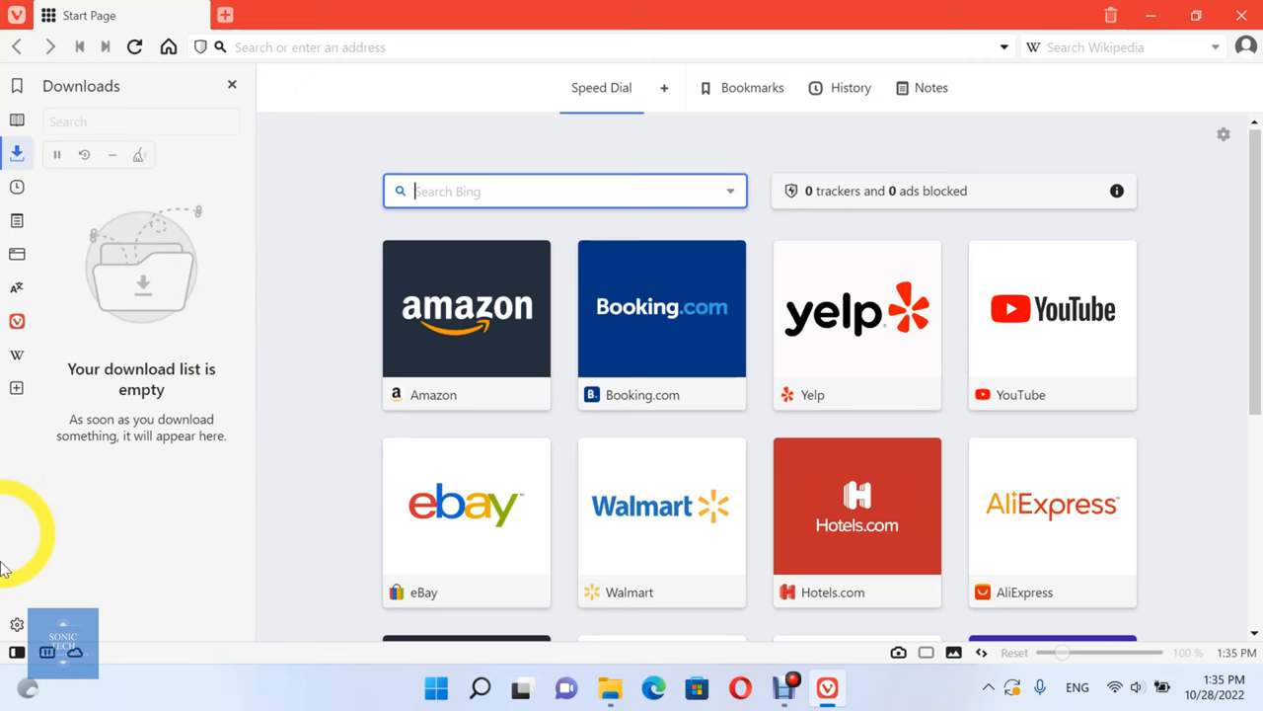
{"action": "left_click", "coordinate": [16, 624]}
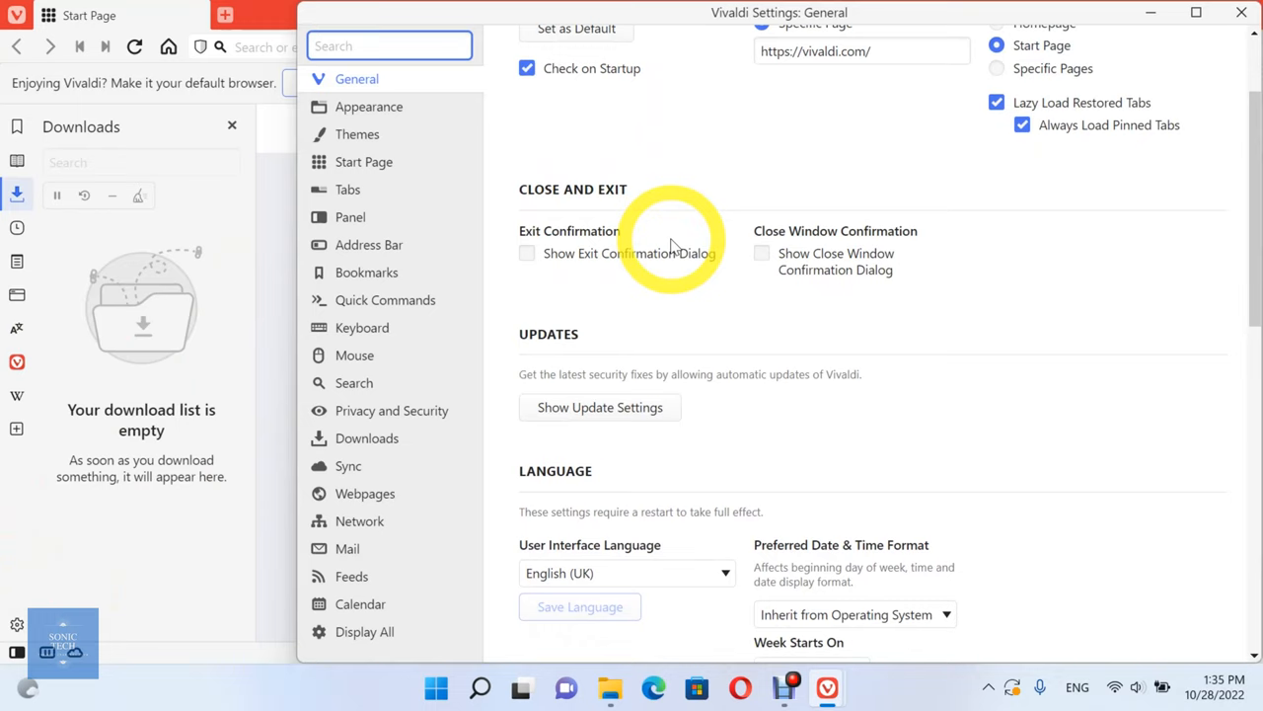
Set the User Interface Language to Deutsch – German and save the language choice
{"action": "left_click", "coordinate": [627, 307]}
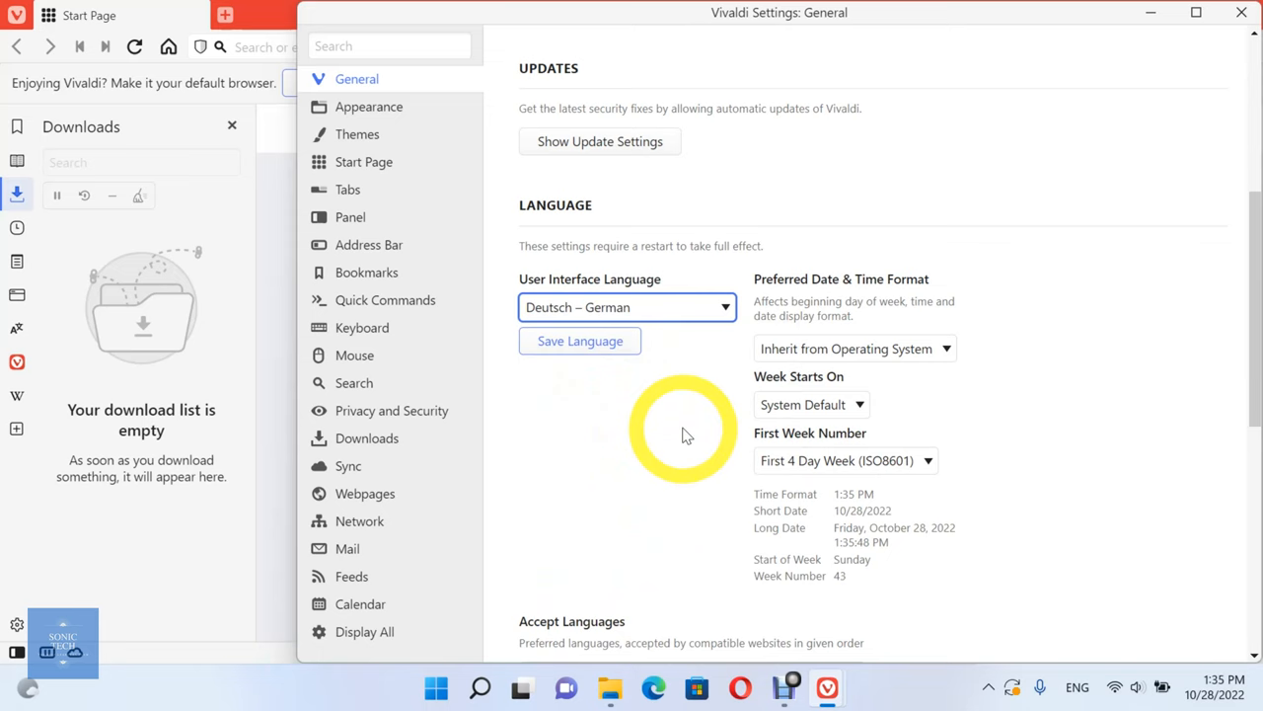
{"action": "left_click", "coordinate": [579, 341]}
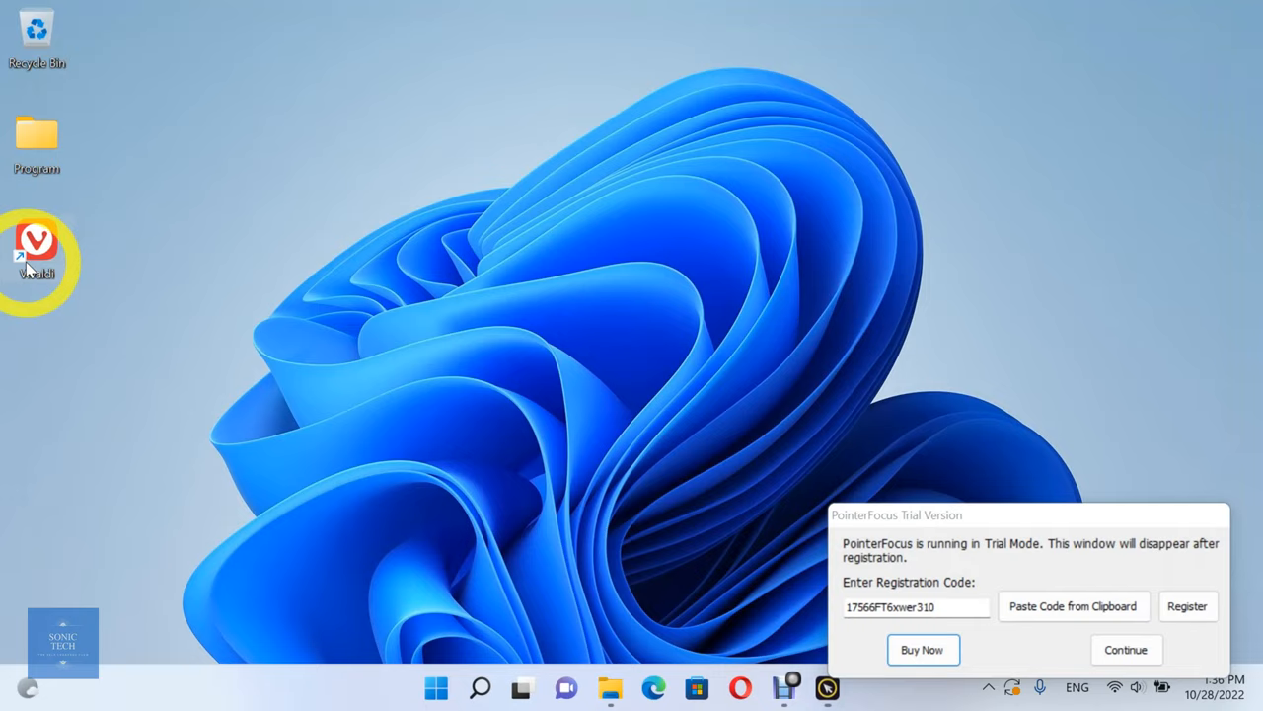
Relaunch Vivaldi from the desktop shortcut so the start page appears in German
{"action": "double_click", "coordinate": [36, 242]}
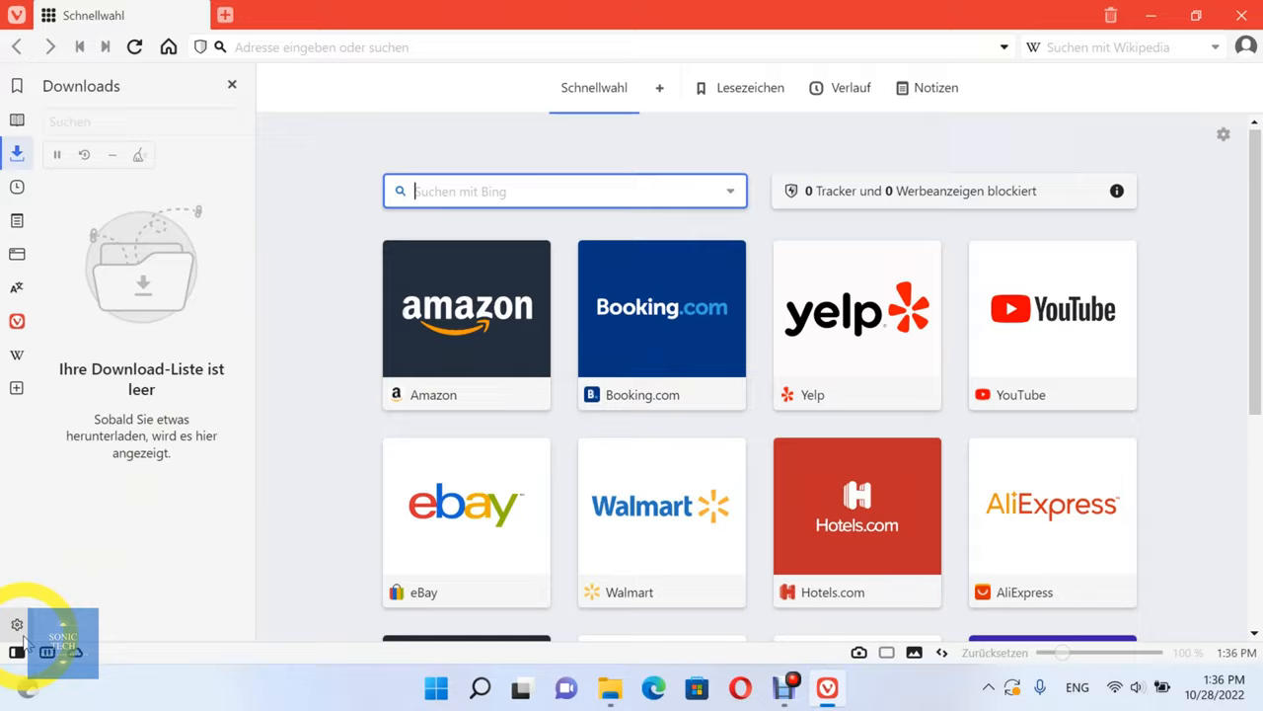
Show the Sprache der Benutzeroberfläche list in the now-German settings
{"action": "left_click", "coordinate": [16, 624]}
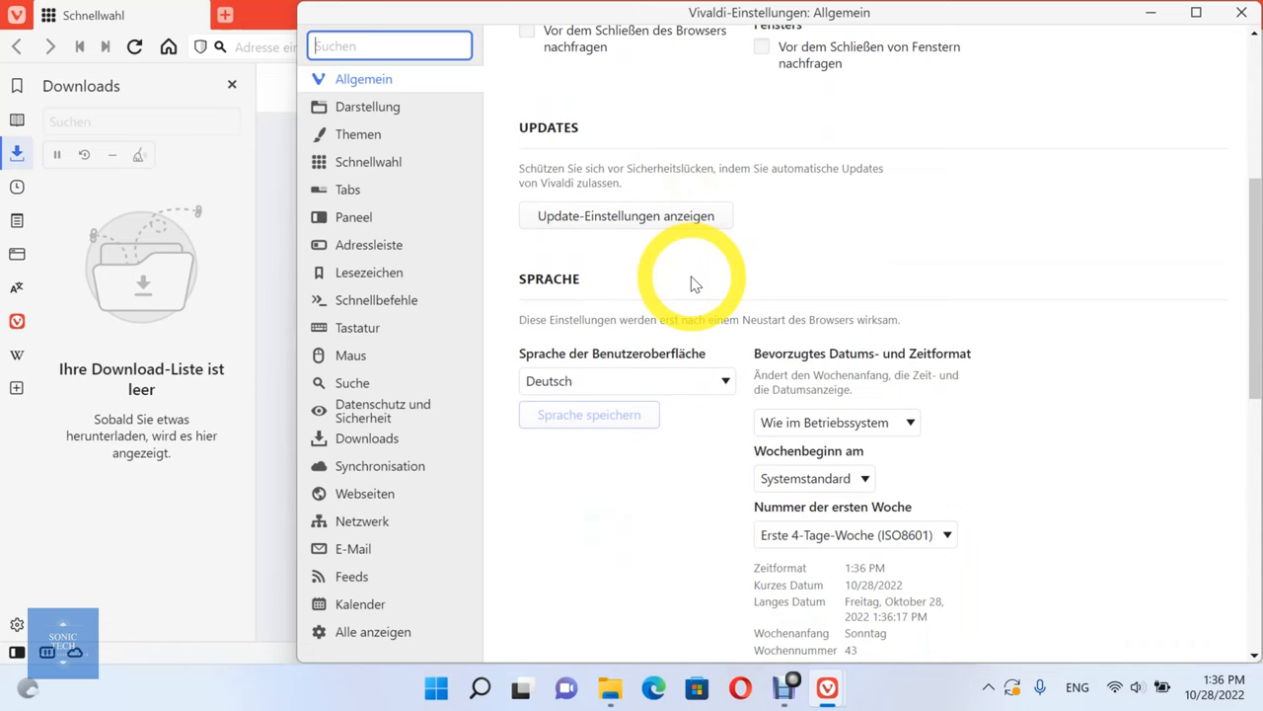
{"action": "left_click", "coordinate": [627, 381]}
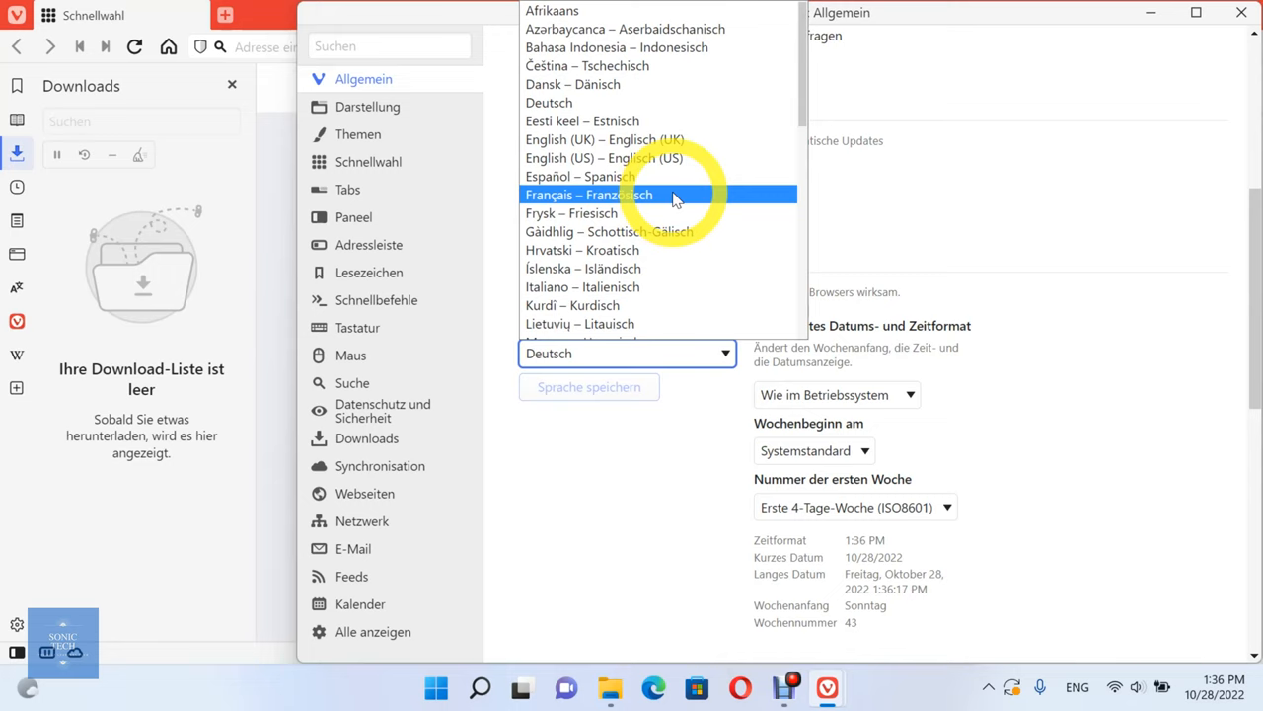